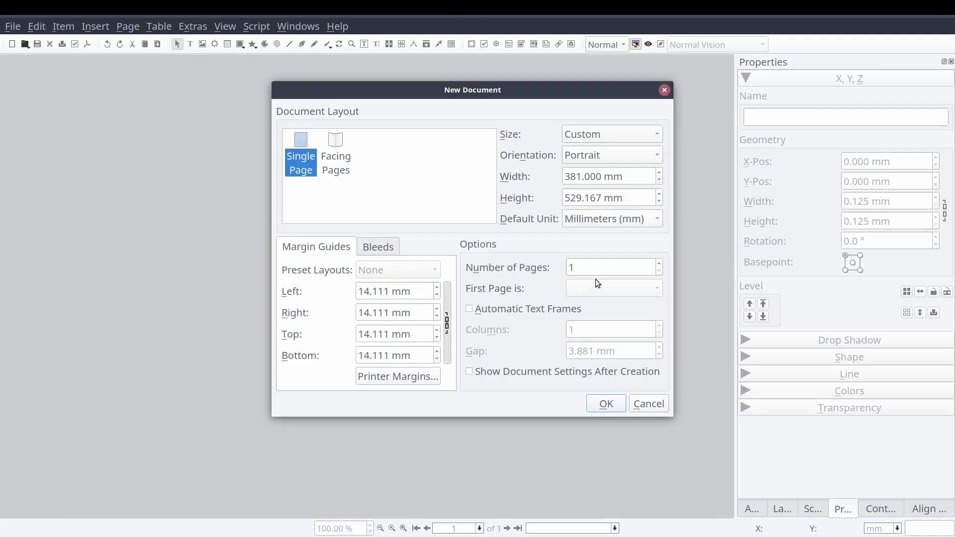
Step: Create a new document with 5 pages from the New Document dialog
text(5)
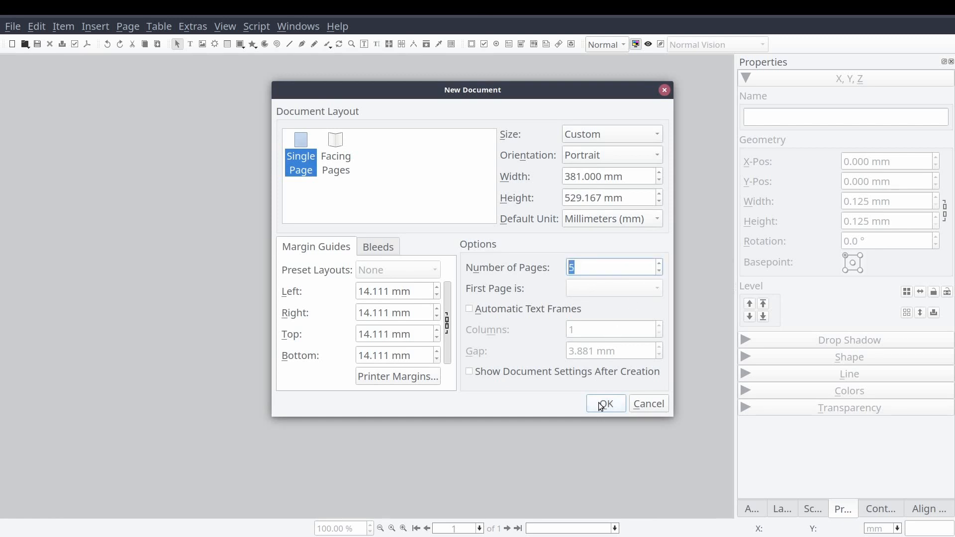
click(605, 403)
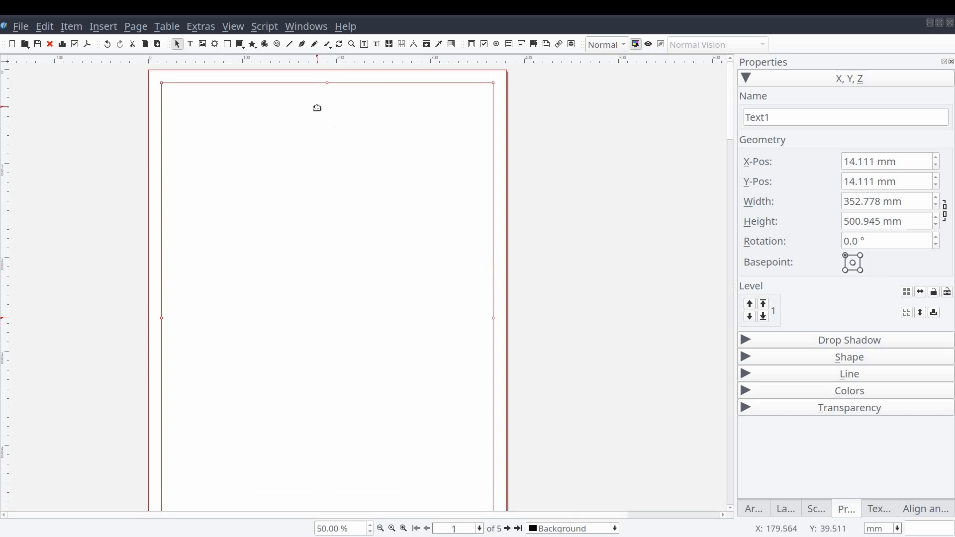
mouse_move(320, 78)
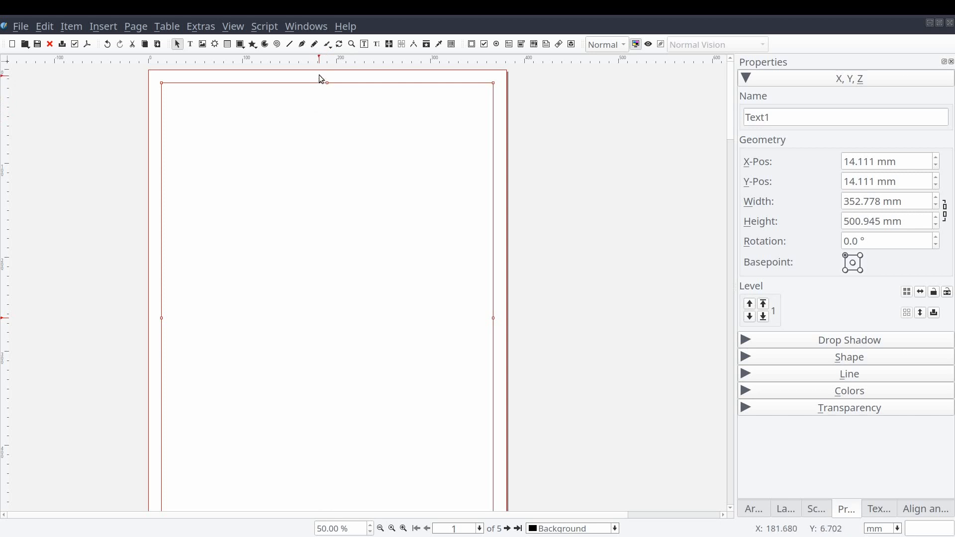
mouse_move(324, 76)
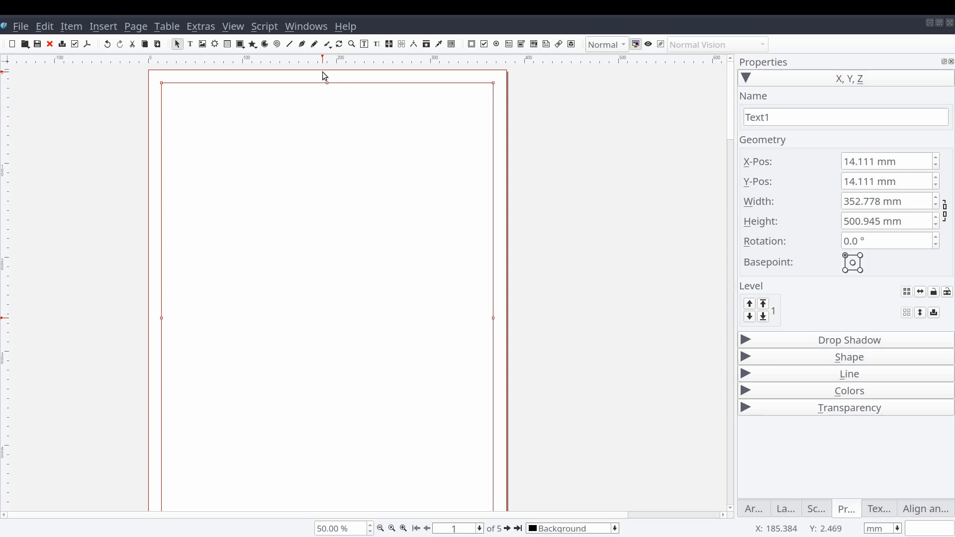
Step: Switch back to the Select tool after drawing the full-page Text1 frame
click(305, 27)
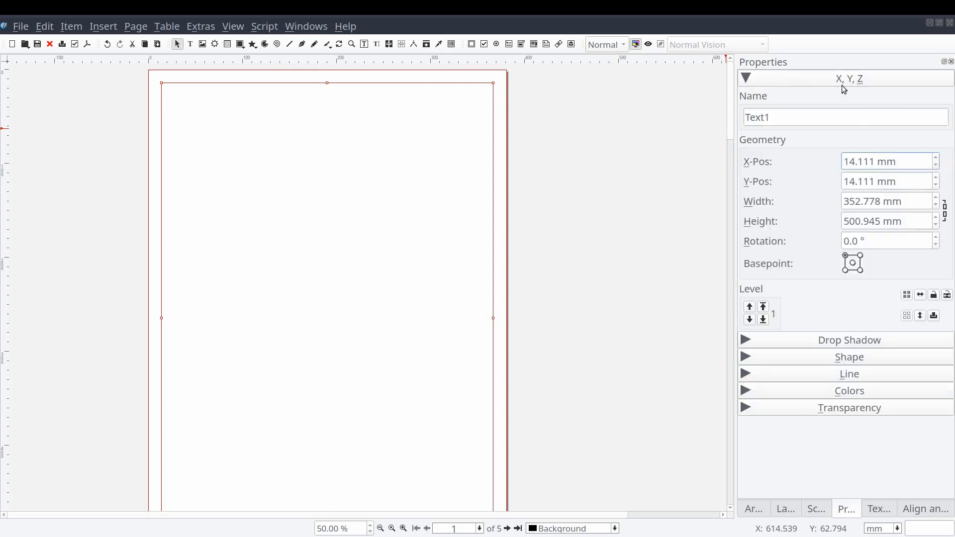
mouse_move(843, 92)
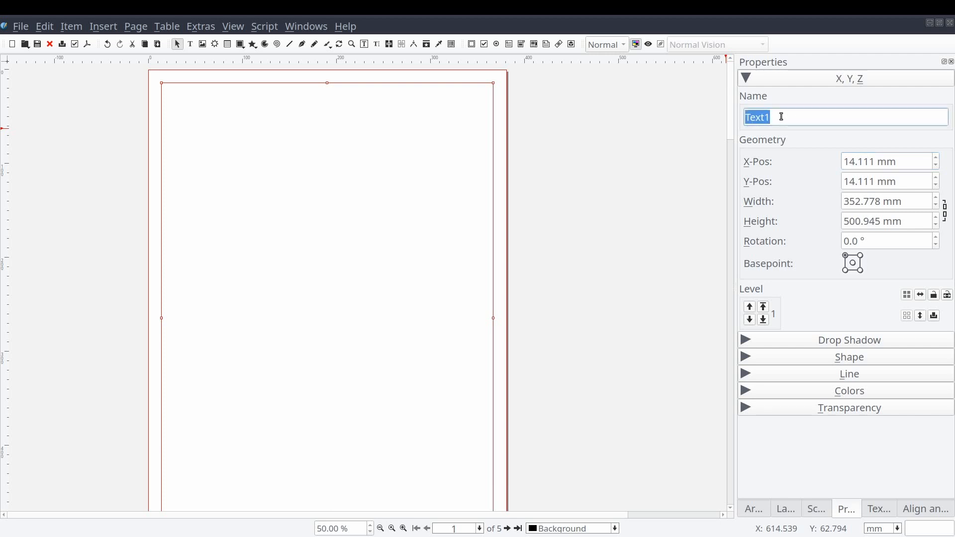
Step: Name the page-one text frame TableOfContents in the Properties panel
text(TableOfCo)
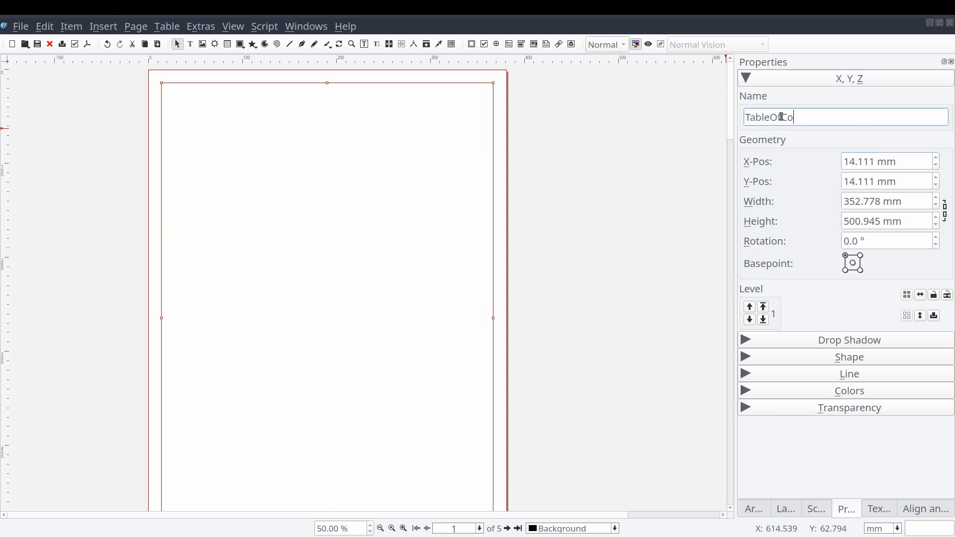
text(ntents)
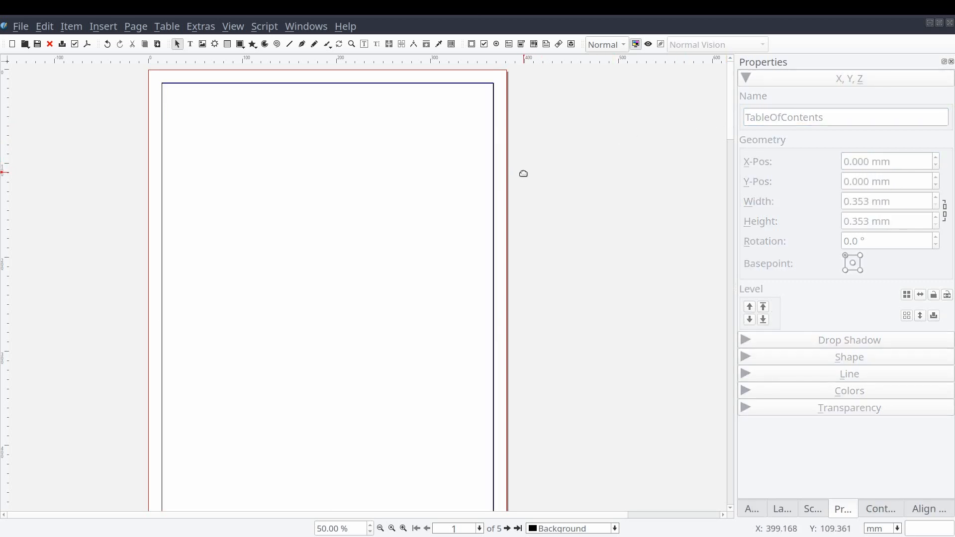
mouse_move(263, 132)
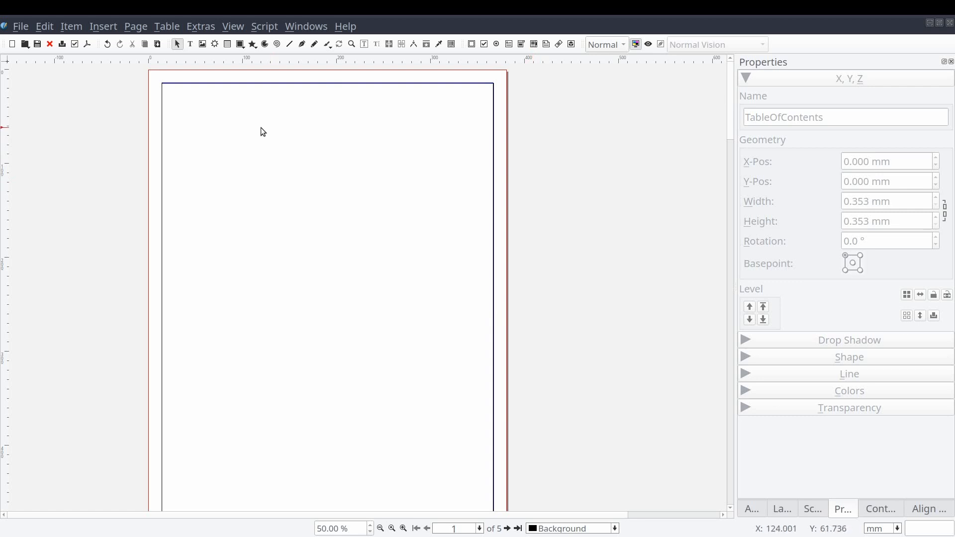
mouse_move(165, 91)
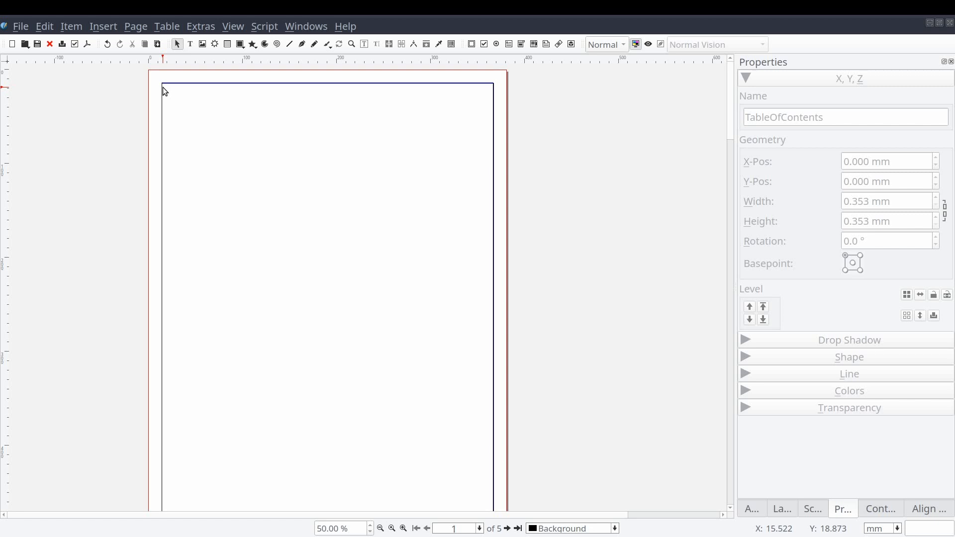
mouse_move(164, 88)
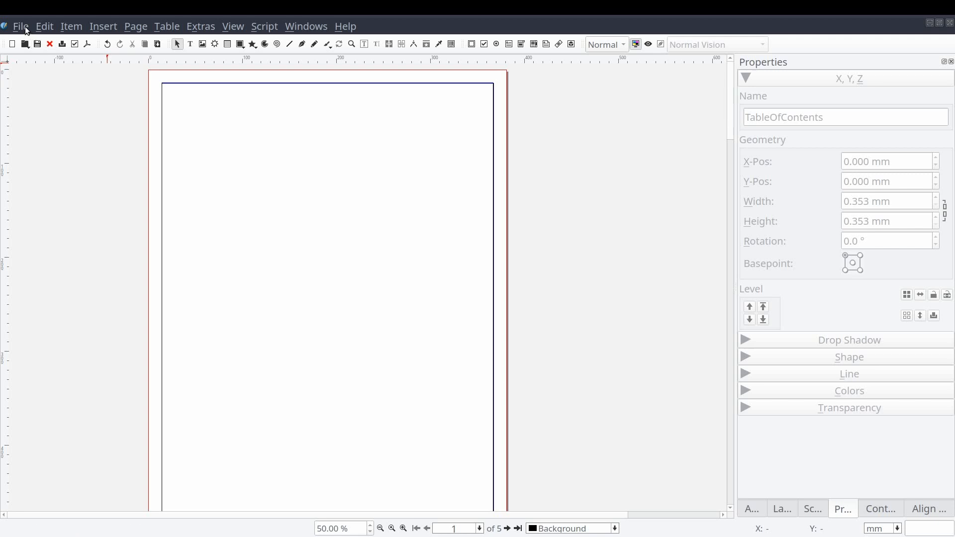
Step: Add a document item attribute named TOC under Document Setup > Document Item Attributes
click(20, 26)
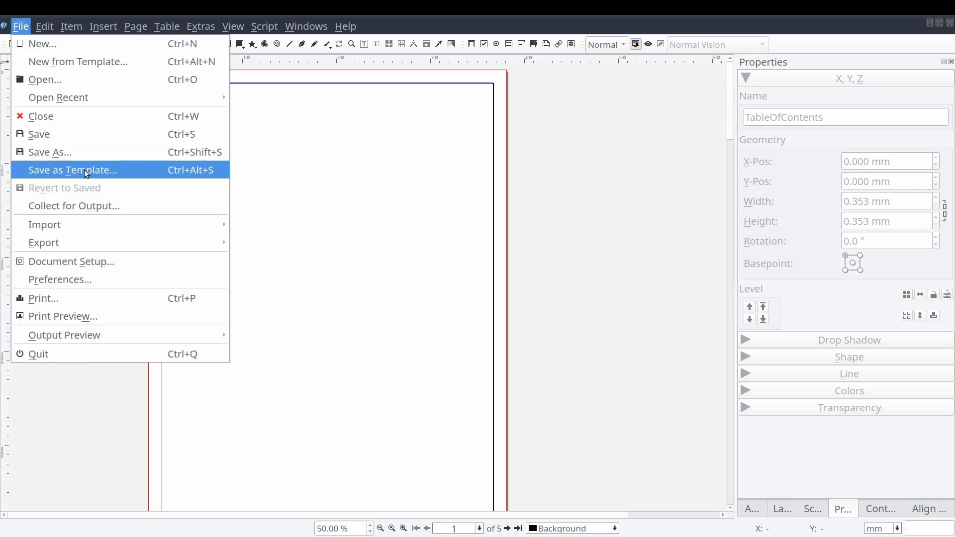
mouse_move(71, 261)
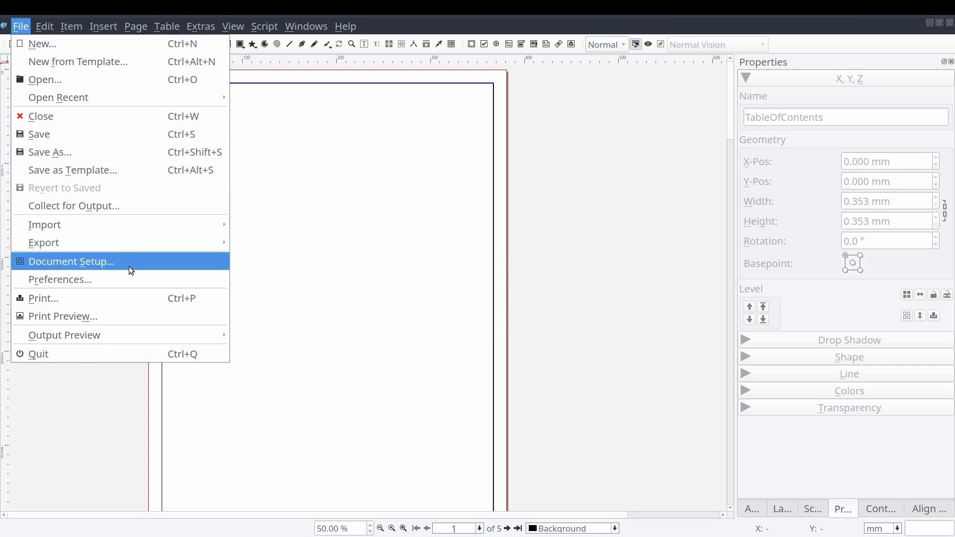
click(70, 261)
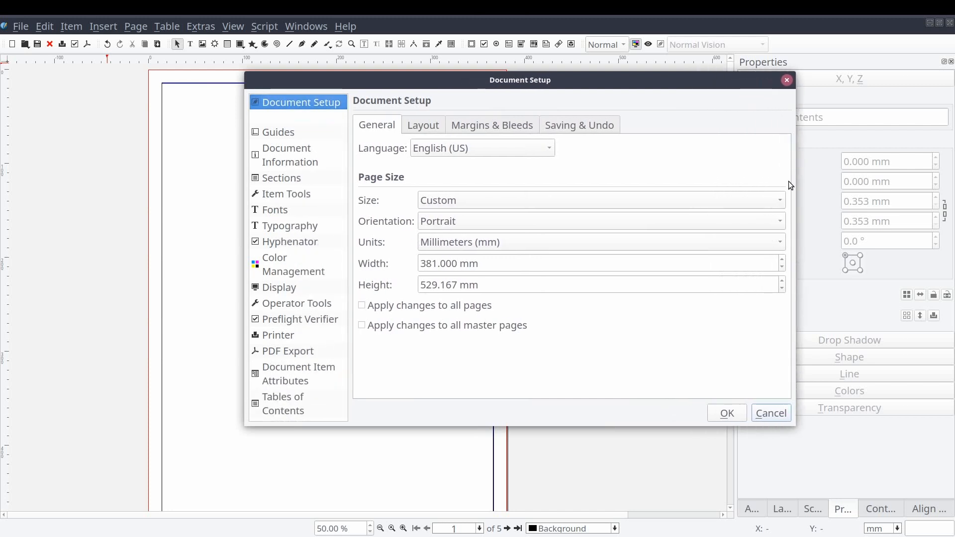
click(299, 374)
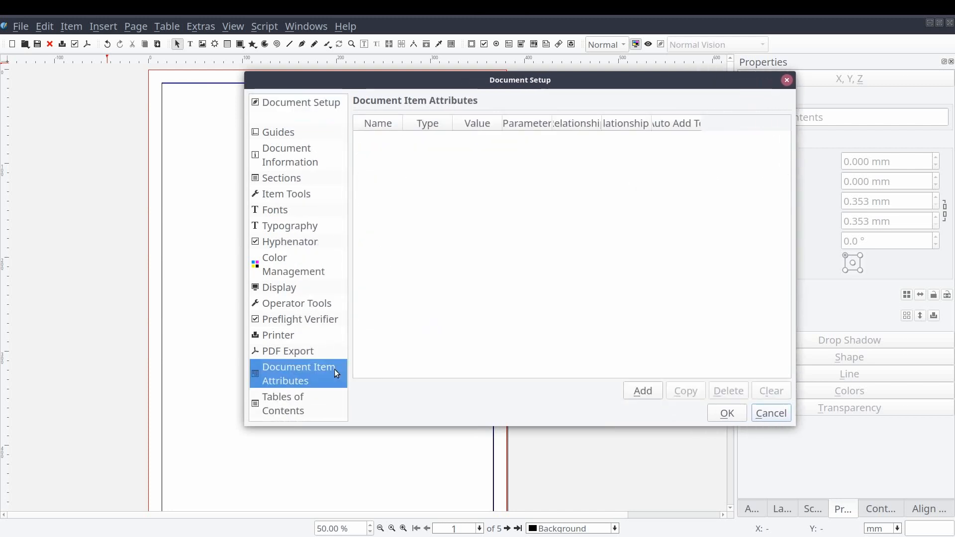
mouse_move(509, 377)
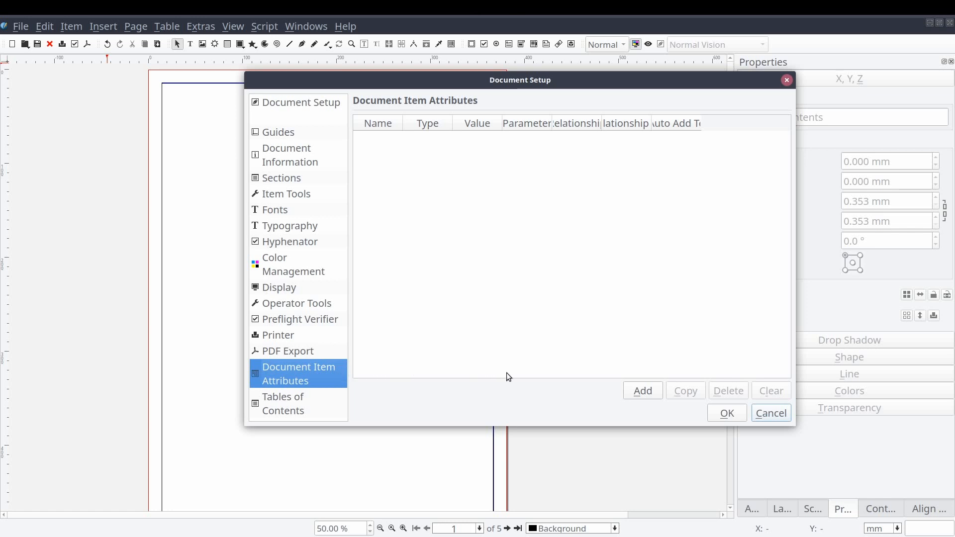
mouse_move(631, 393)
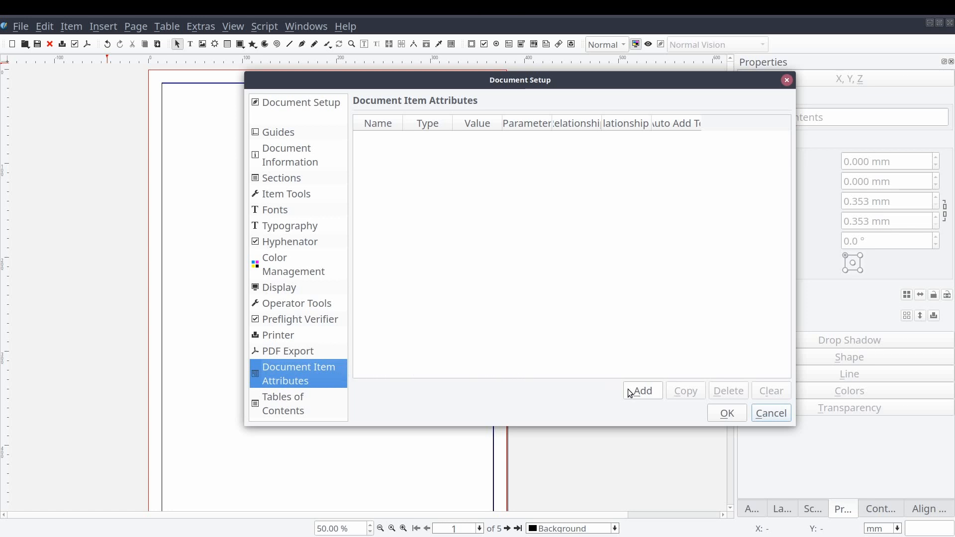
click(642, 391)
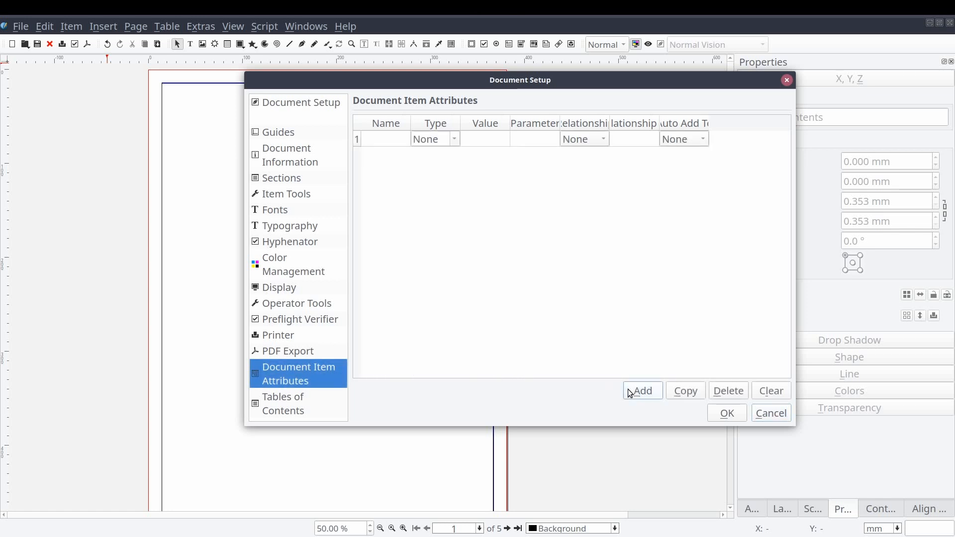
mouse_move(444, 203)
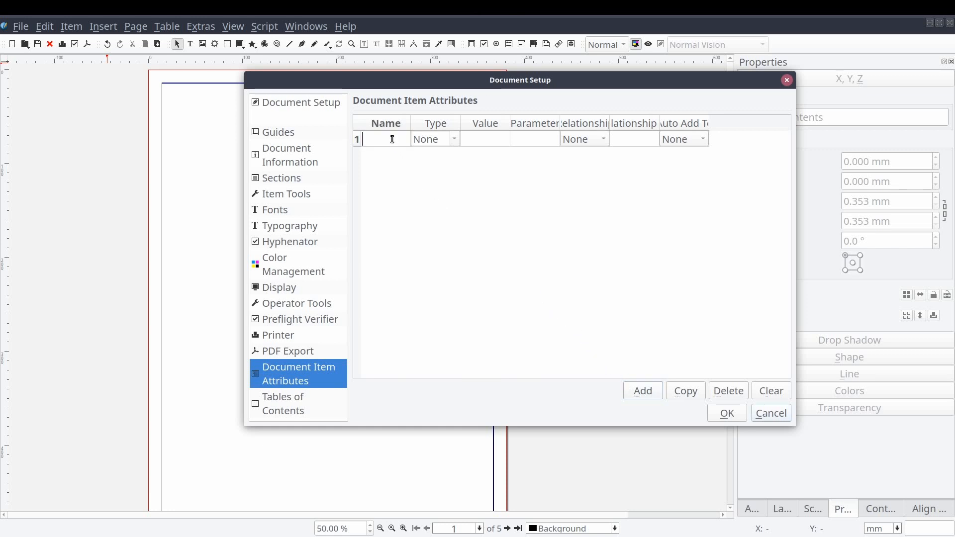
text(TOC)
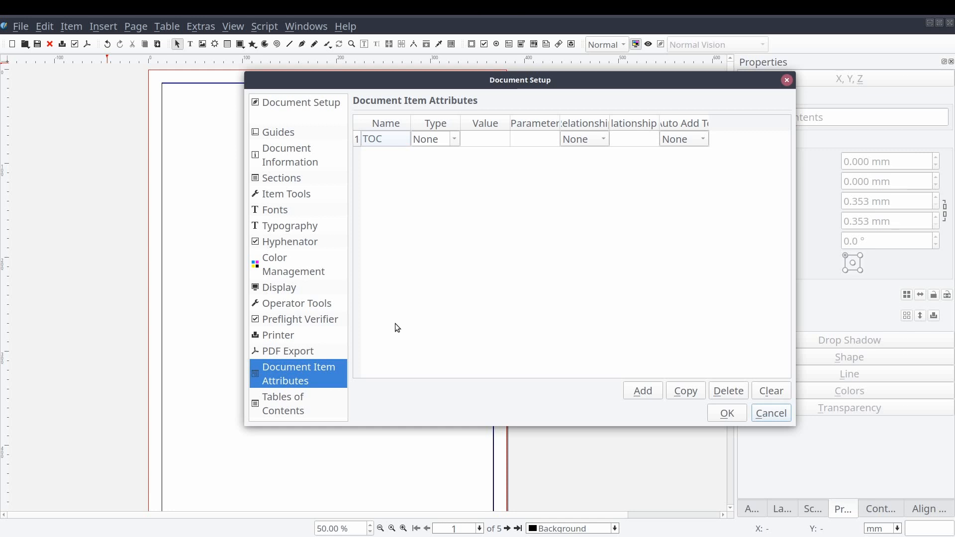
mouse_move(298, 415)
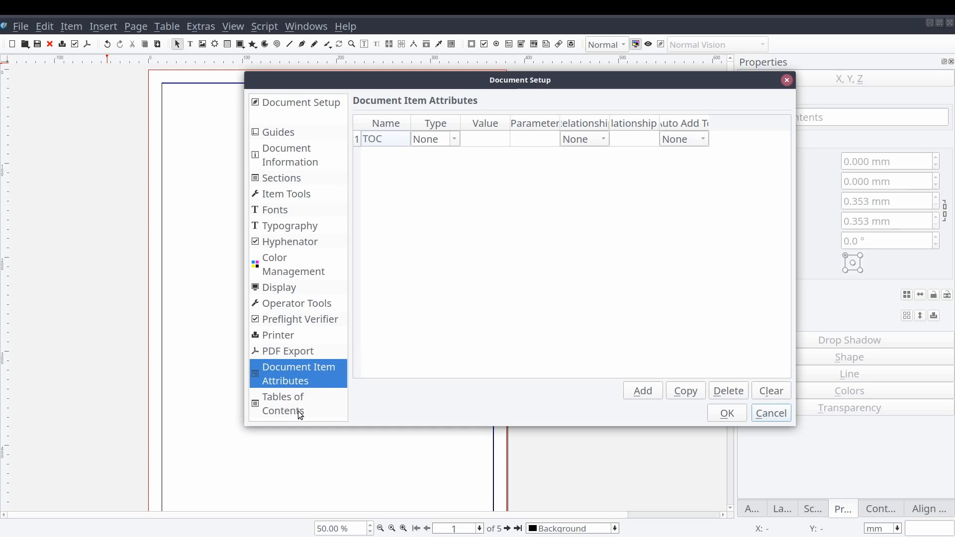
Step: Delete the existing Tables of Contents entry and add a fresh one
click(283, 404)
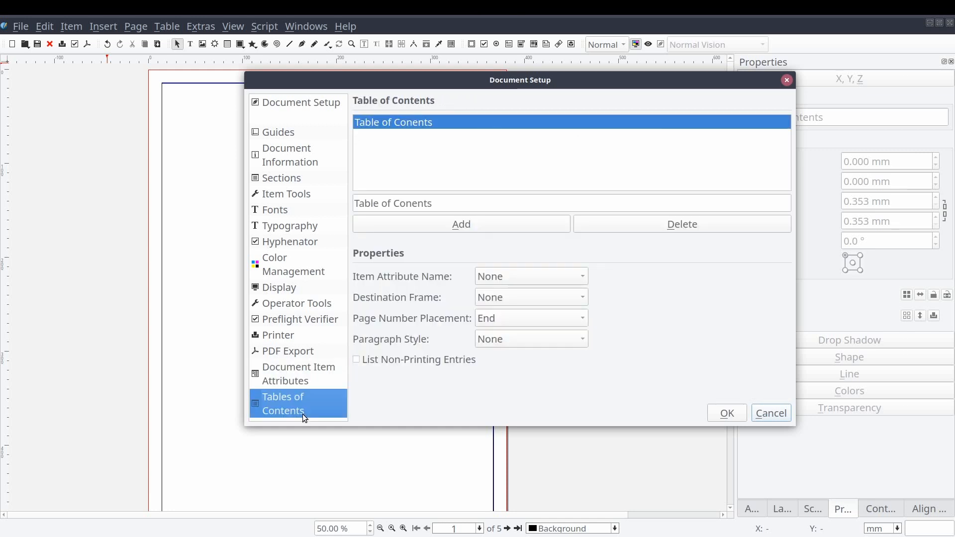
mouse_move(306, 296)
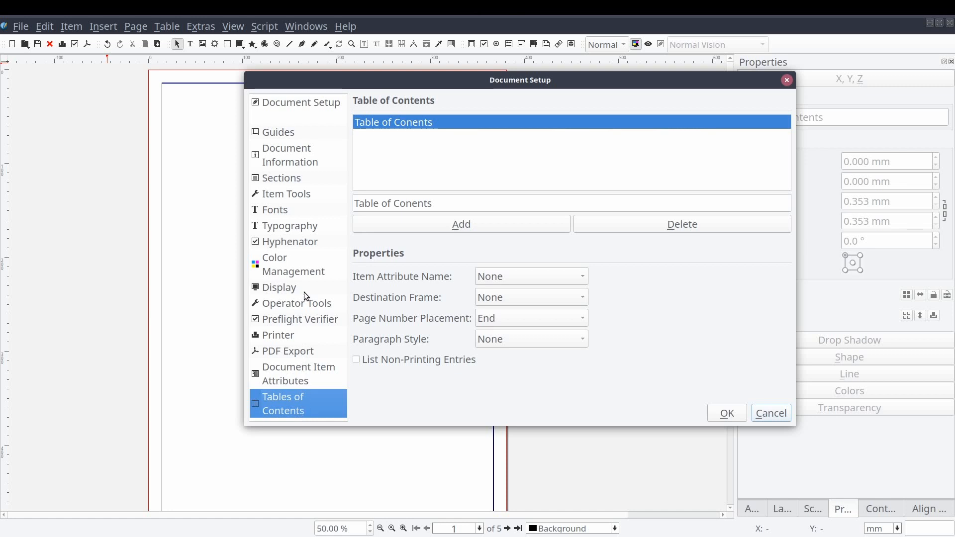
mouse_move(358, 242)
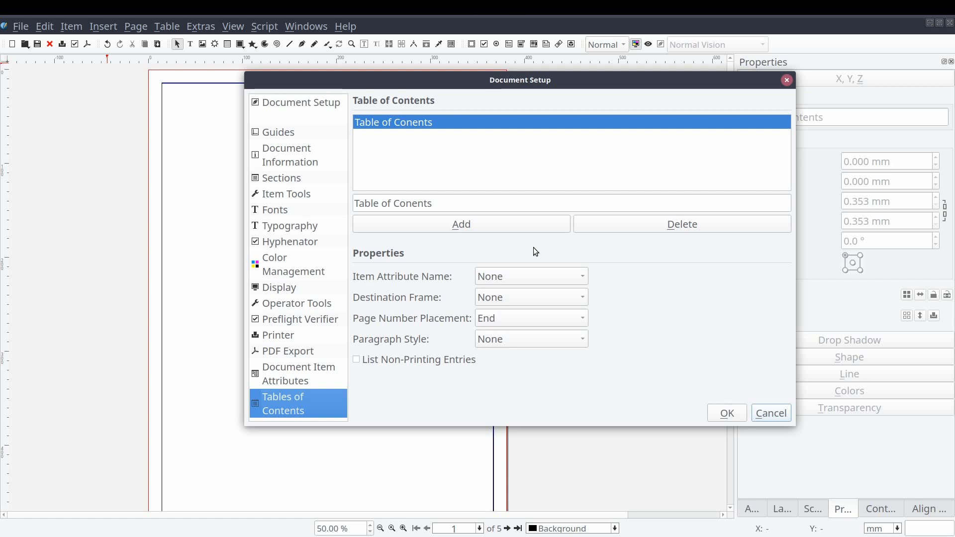
mouse_move(577, 248)
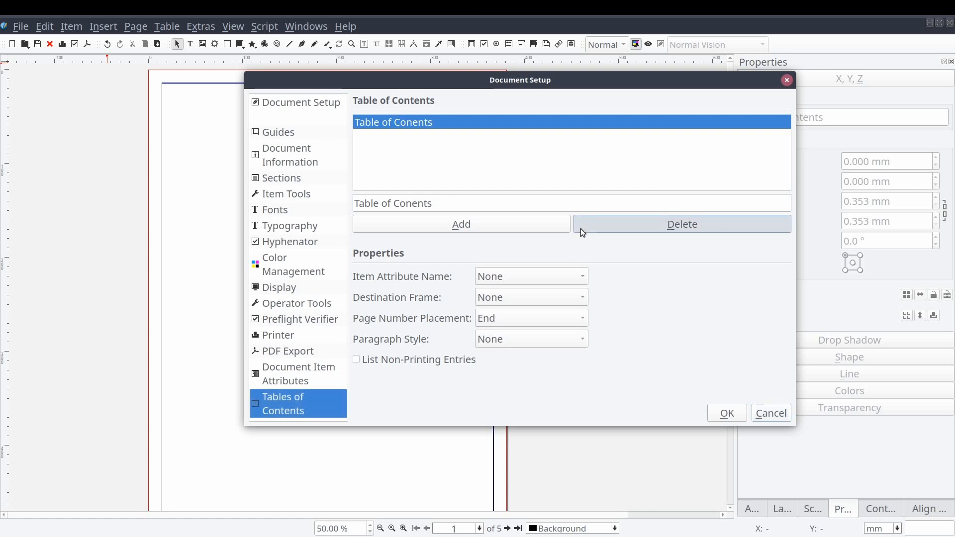
click(682, 224)
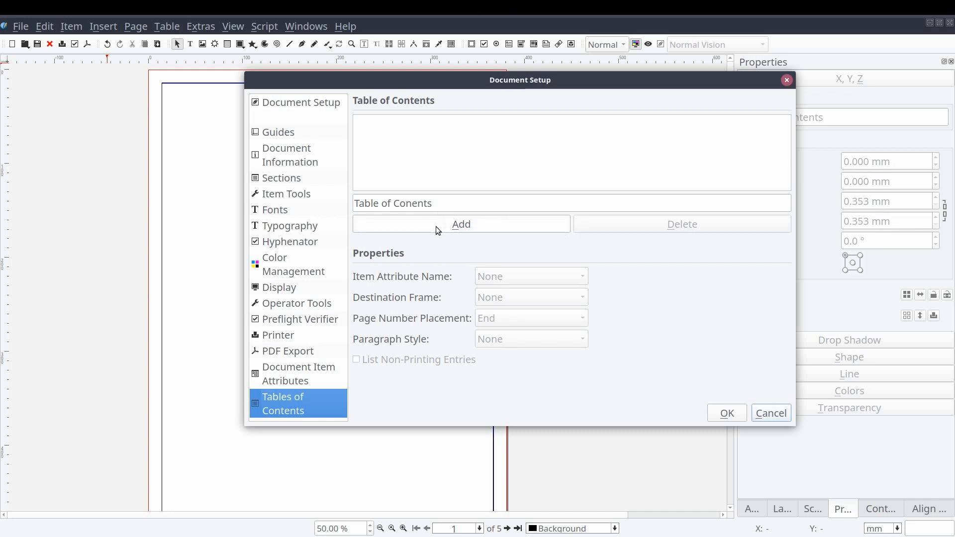
click(461, 223)
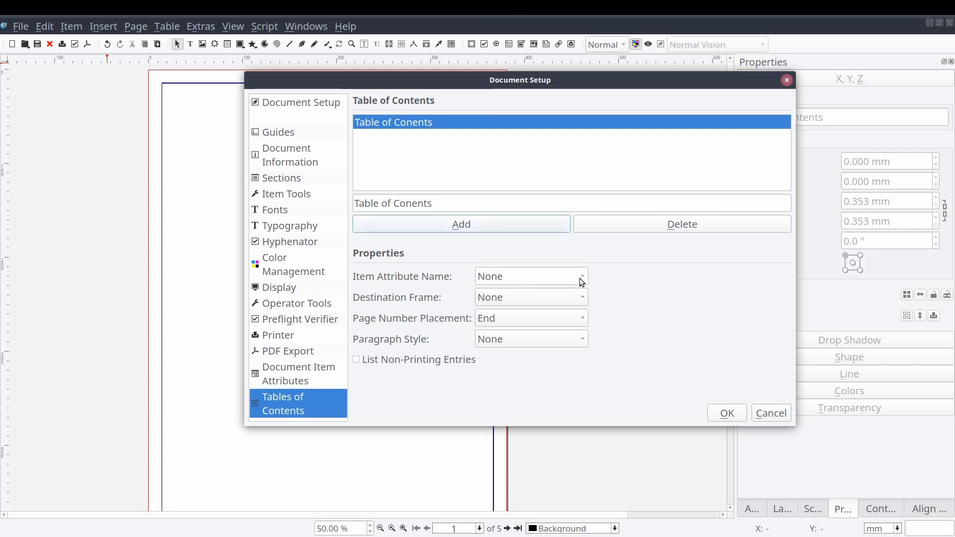
mouse_move(530, 277)
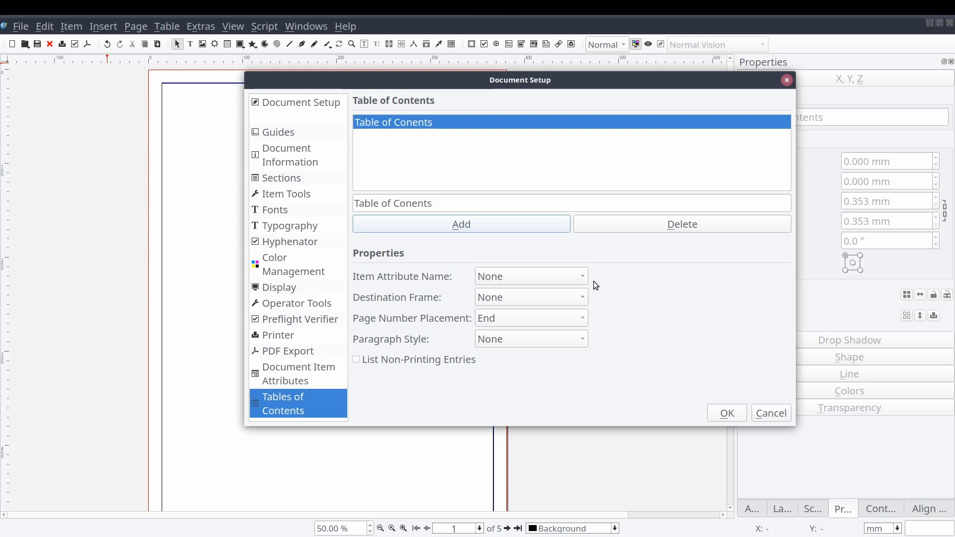
Step: Target the TableOfContents frame with no paragraph style and confirm Document Setup
click(529, 276)
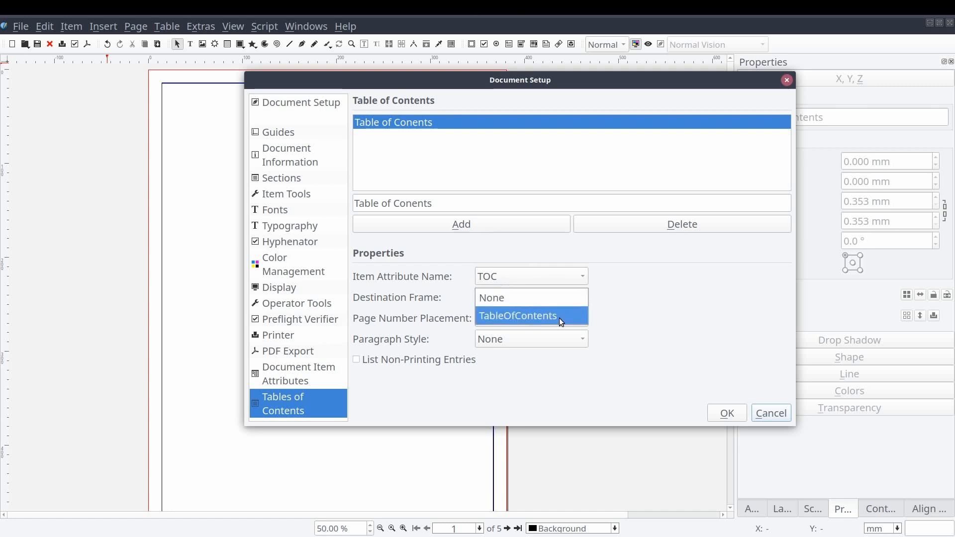
click(518, 315)
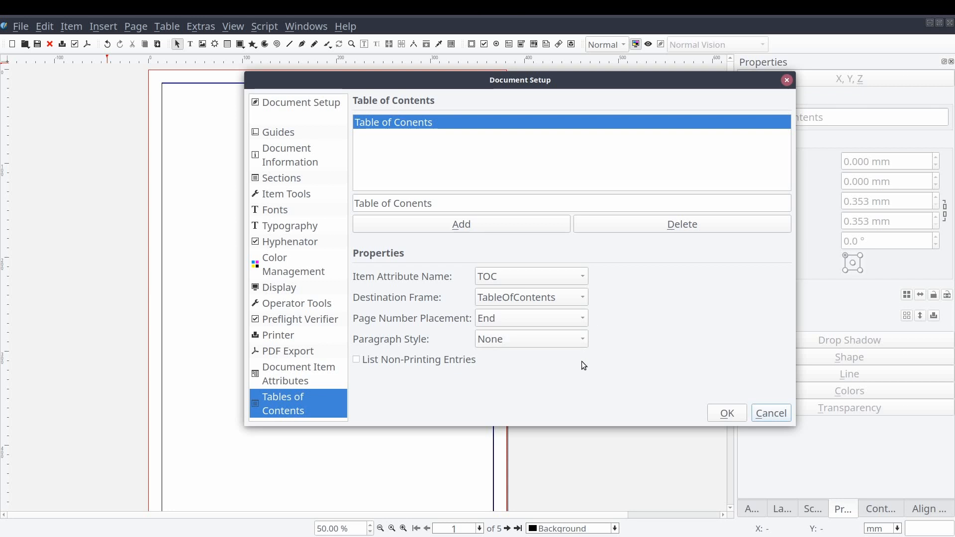
click(529, 339)
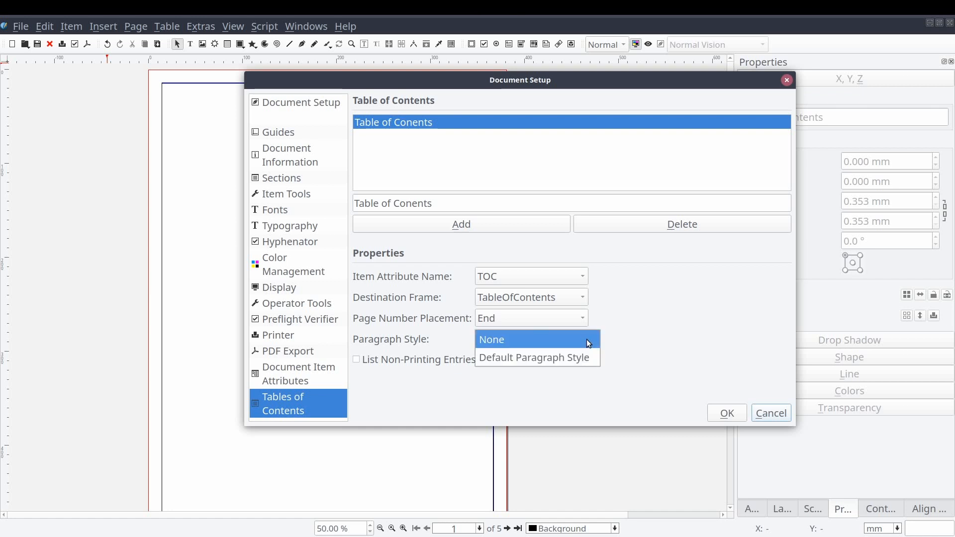
click(491, 339)
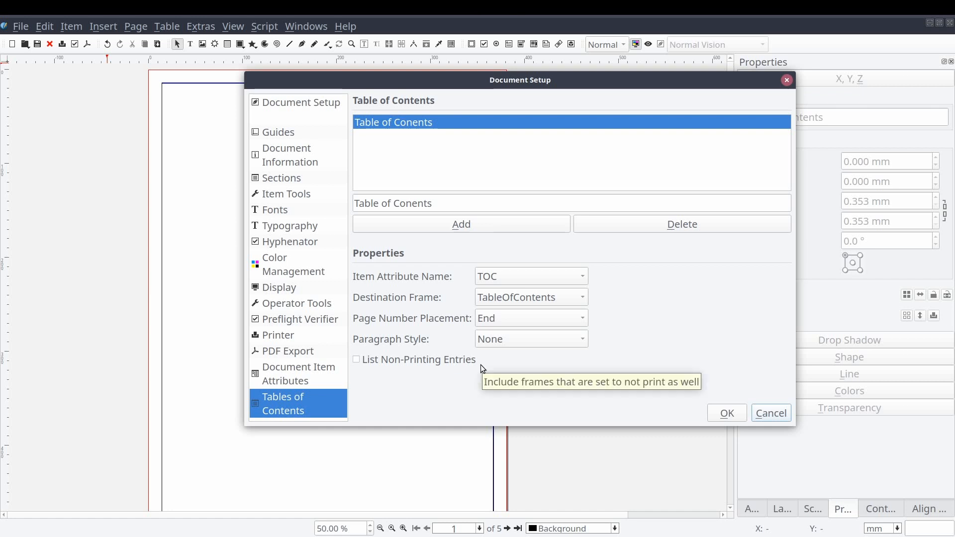
mouse_move(658, 403)
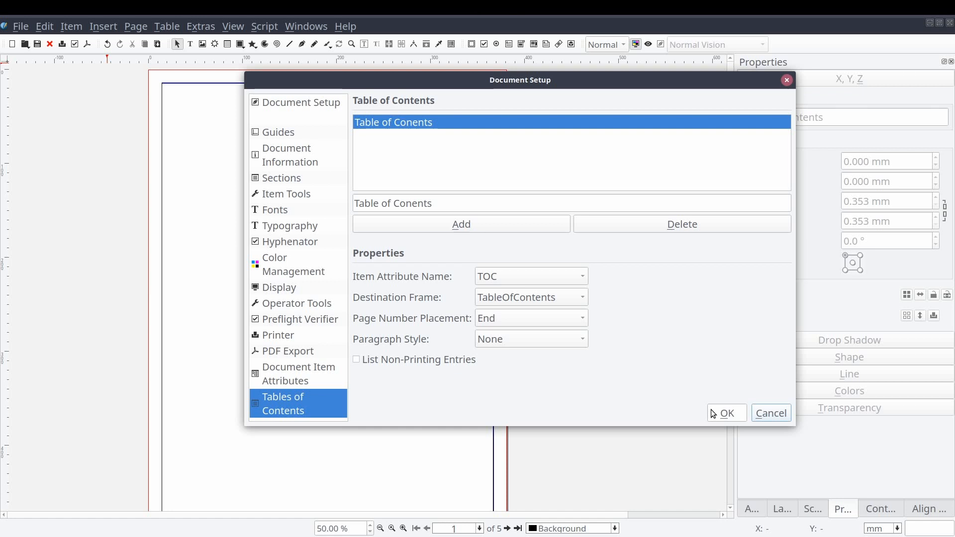
click(726, 413)
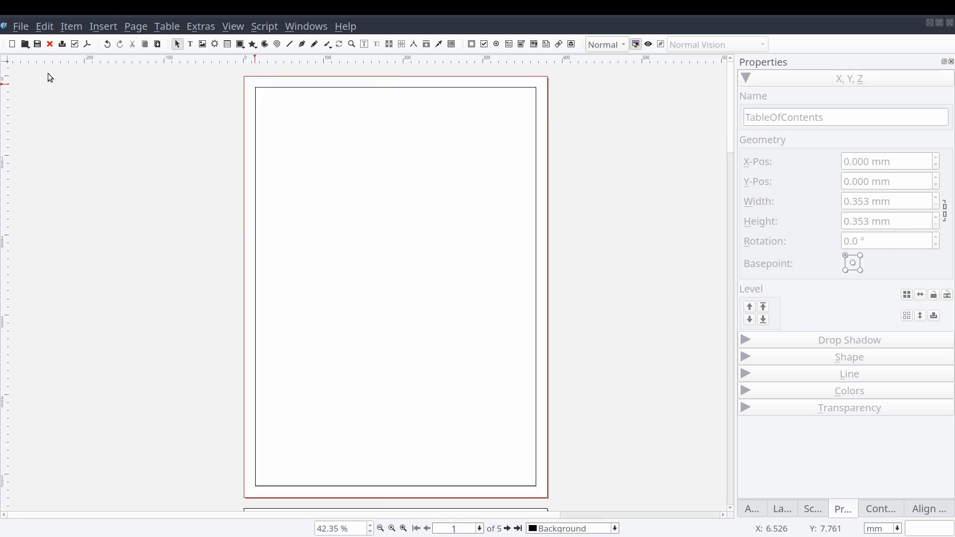
mouse_move(326, 128)
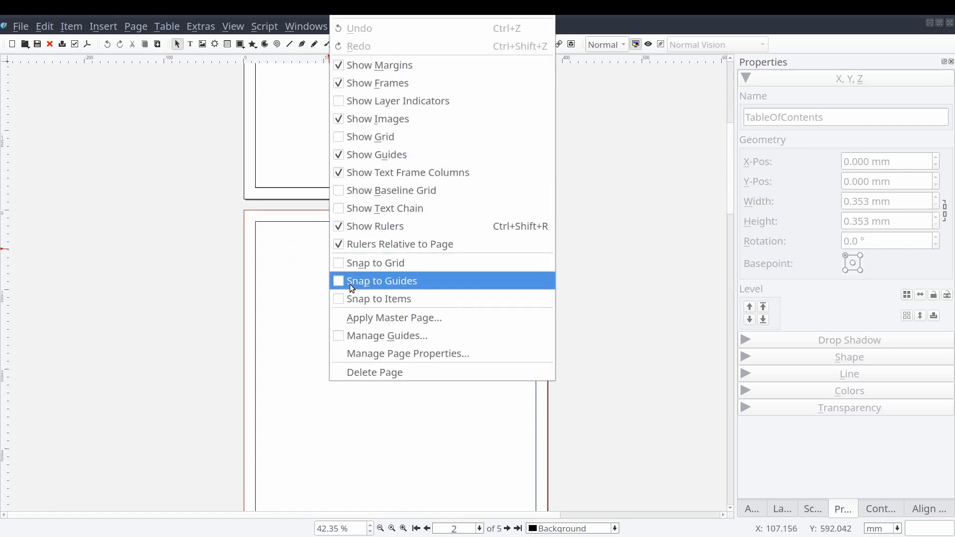
Step: Enable Snap to Guides and draw a page-wide top frame on page 2 reading First Page
click(382, 280)
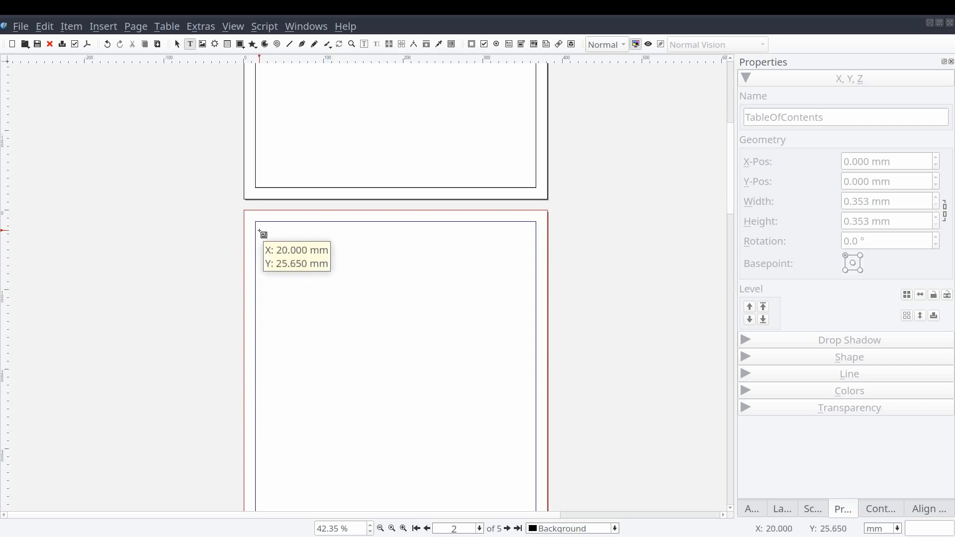
drag(259, 232, 282, 256)
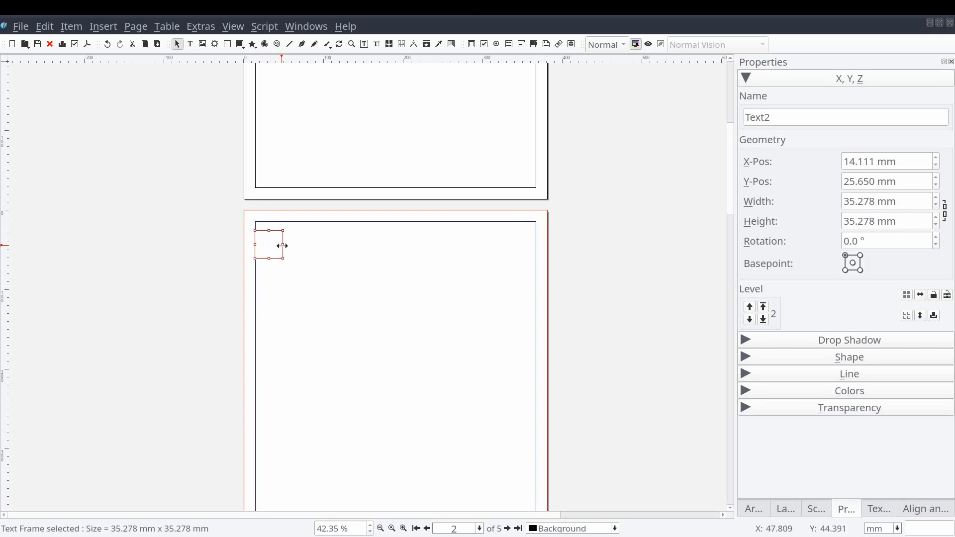
drag(282, 246, 520, 248)
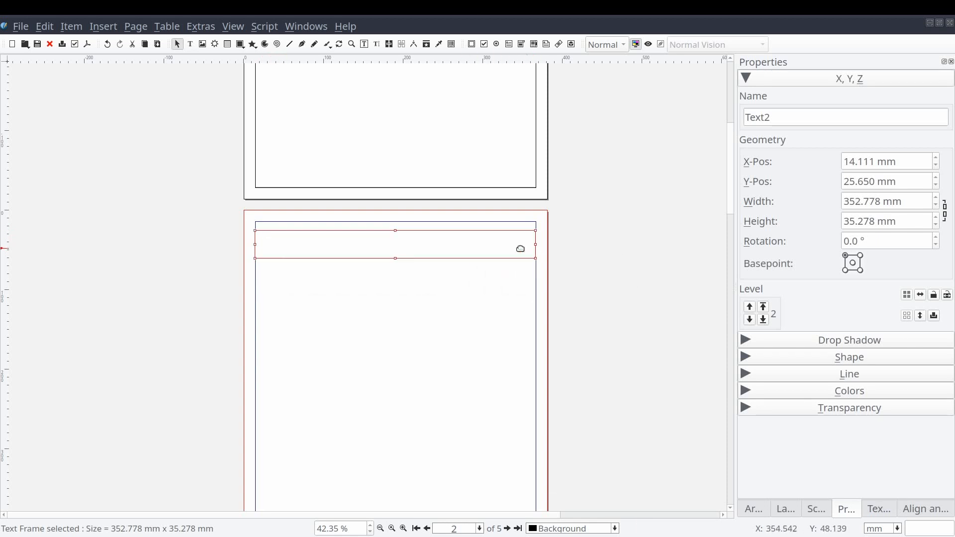
text(First Page)
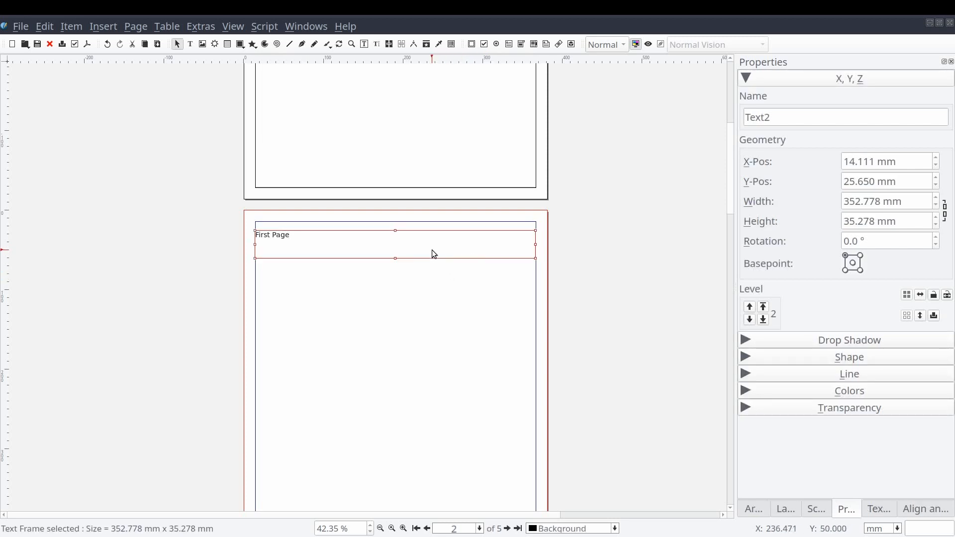
Step: Add a new attribute named TOC to the First Page frame via its Attributes dialog
right_click(433, 254)
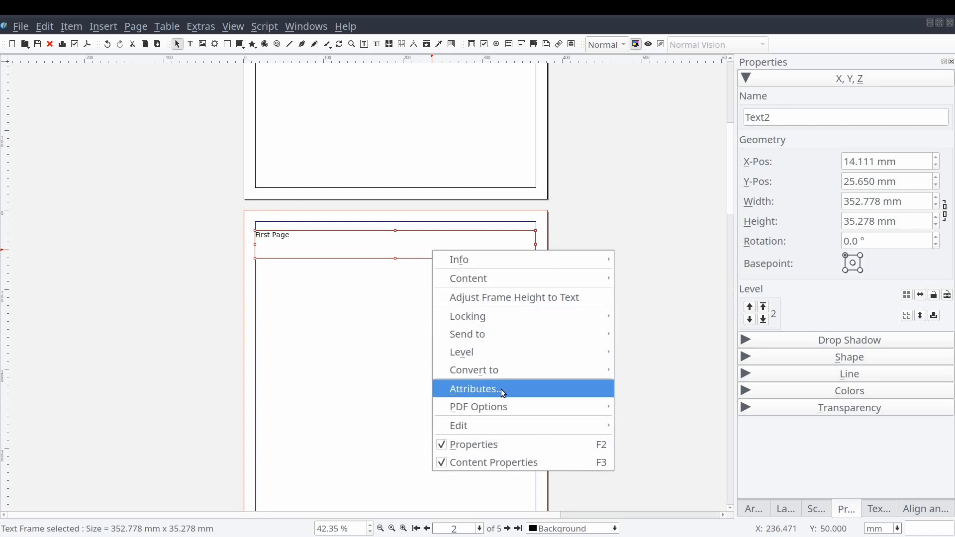
click(477, 389)
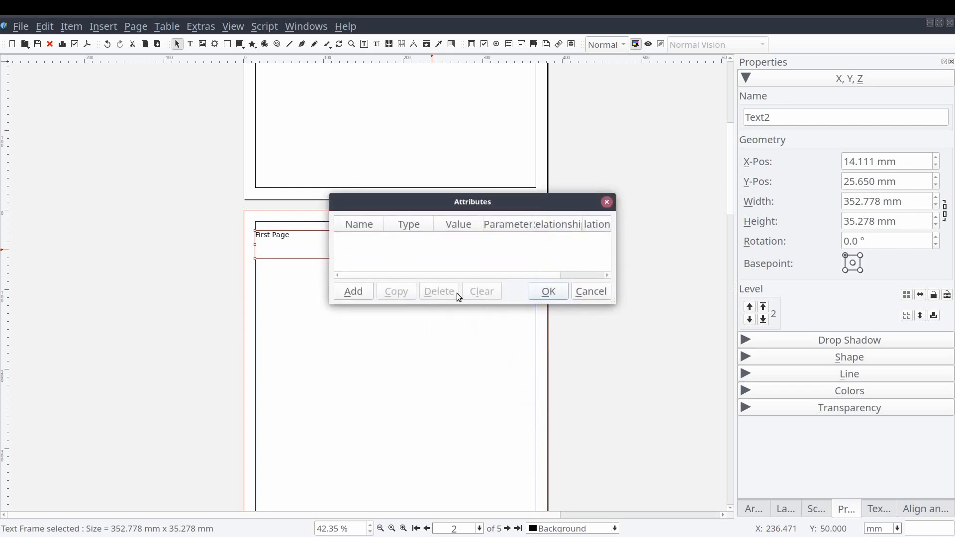
click(353, 291)
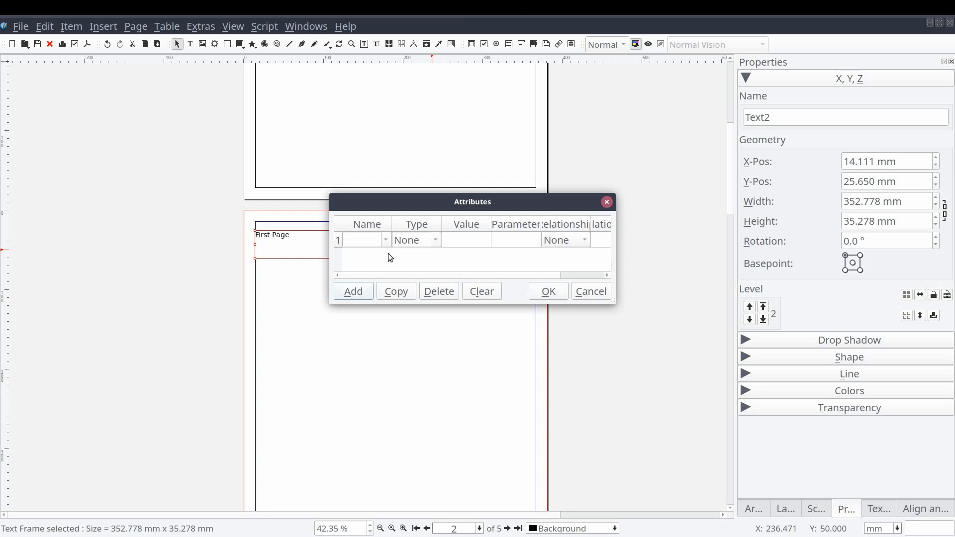
mouse_move(387, 247)
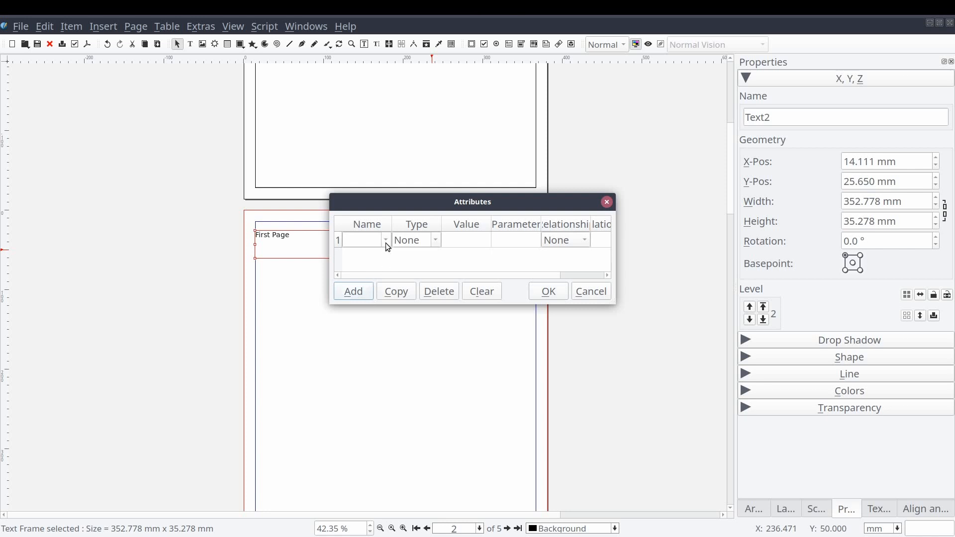
click(384, 239)
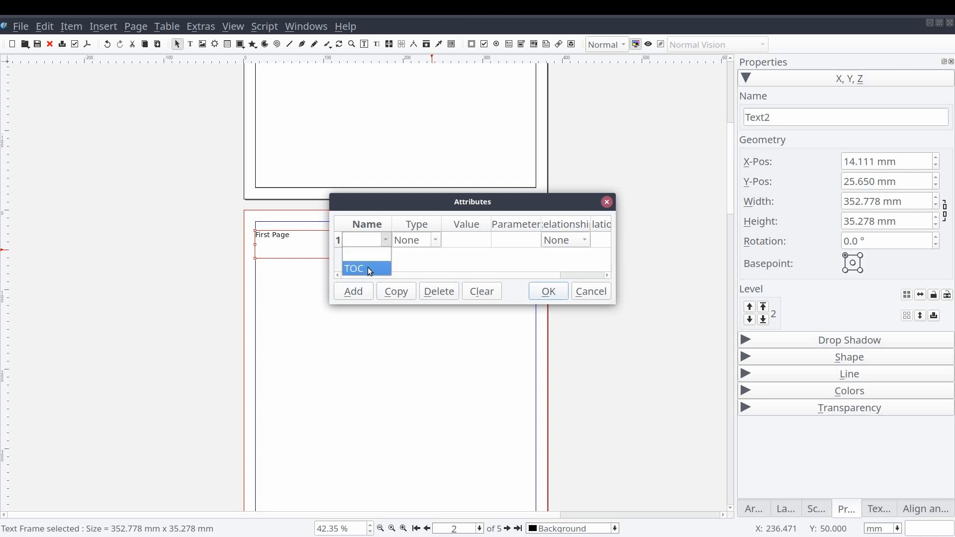
click(355, 268)
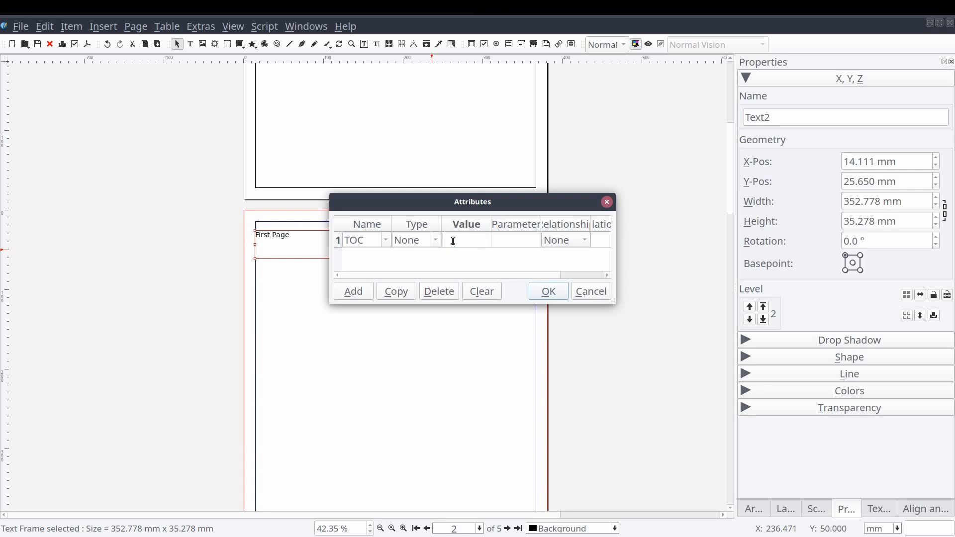
Step: Give the TOC attribute the value Chapter 1 and save it
text(Cha)
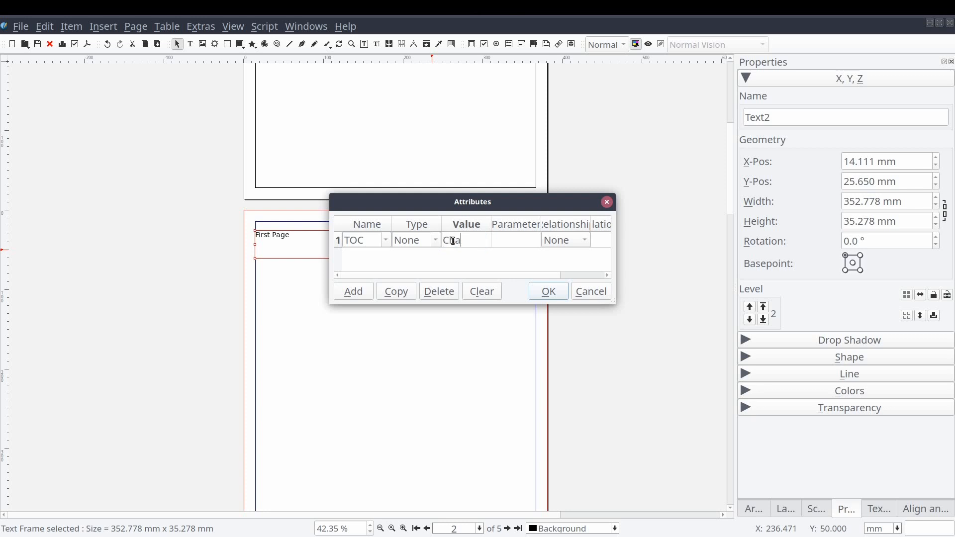
text(pter)
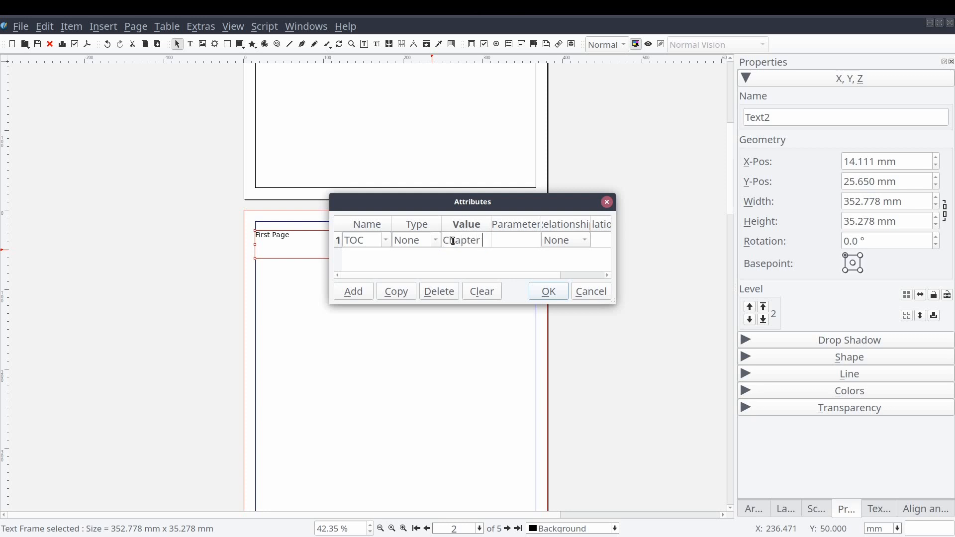
text(1)
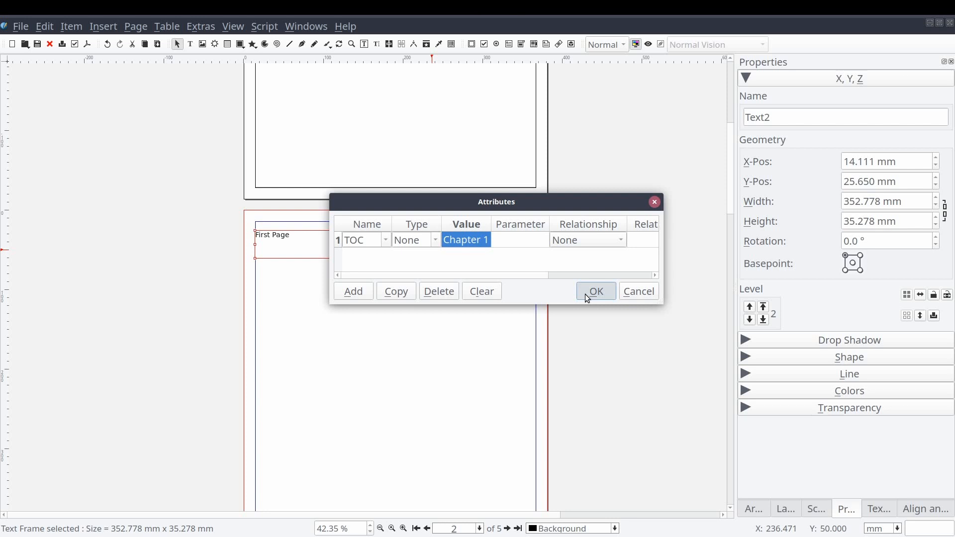
click(595, 291)
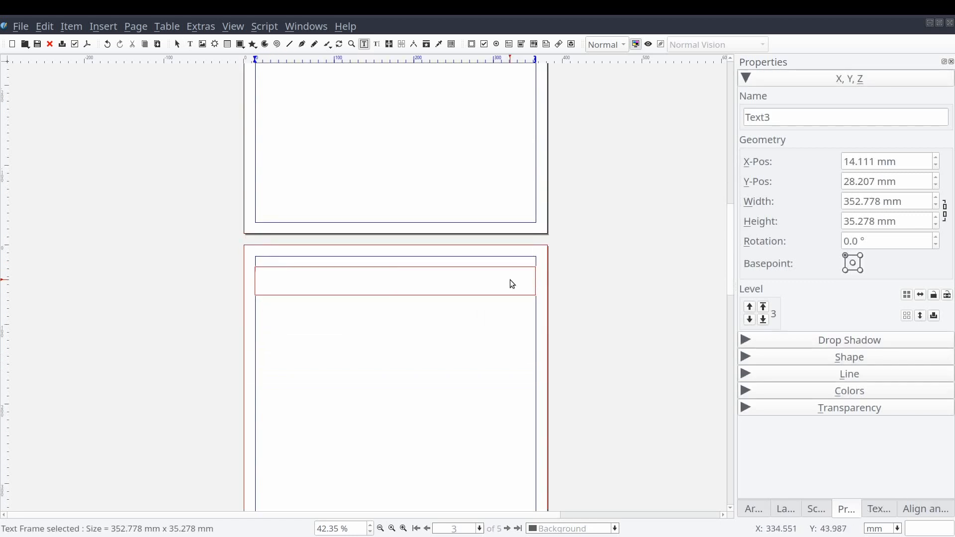
Step: Save TOC attributes Chapter 2, 3 and 4 on the frames of pages 3, 4 and 5
text(Page 2)
text(Chapter 2)
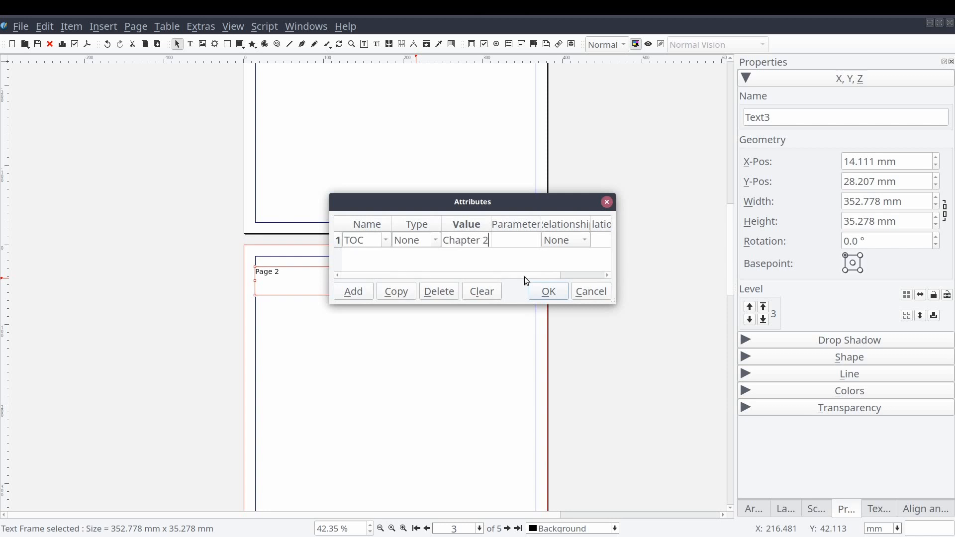
click(546, 291)
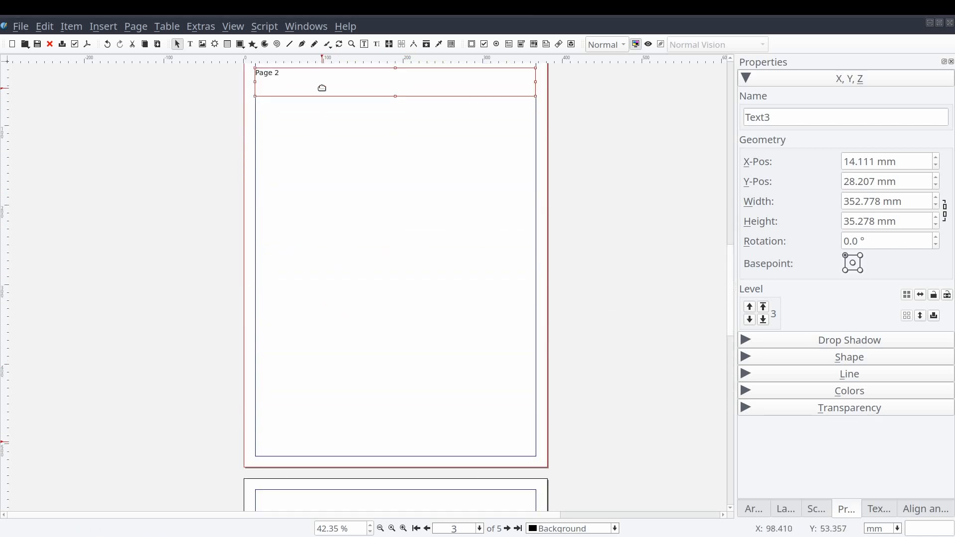
scroll(down, 3)
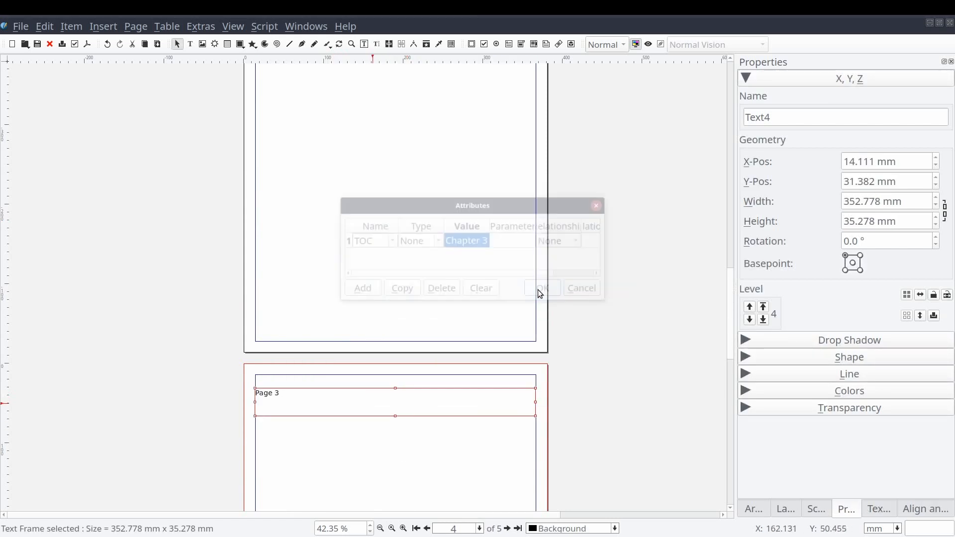
click(541, 288)
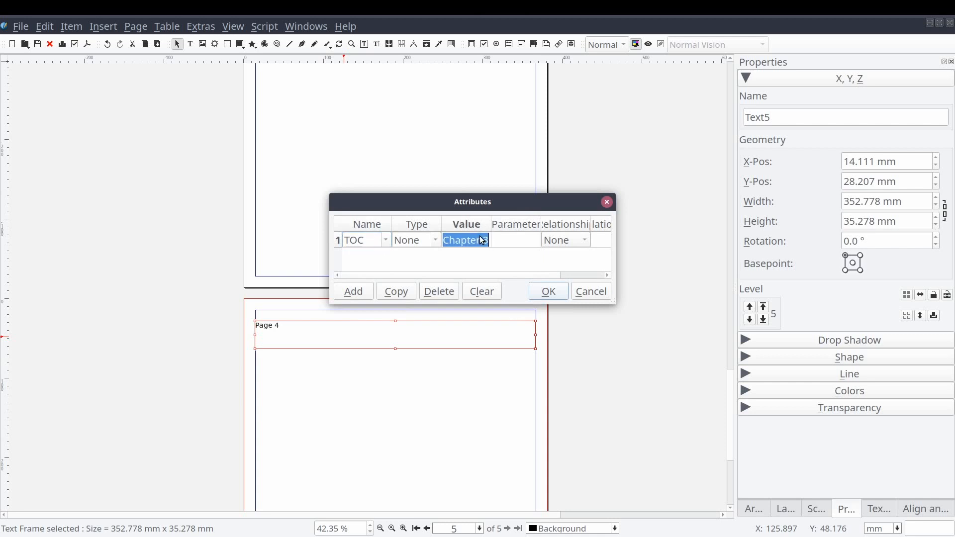
click(547, 291)
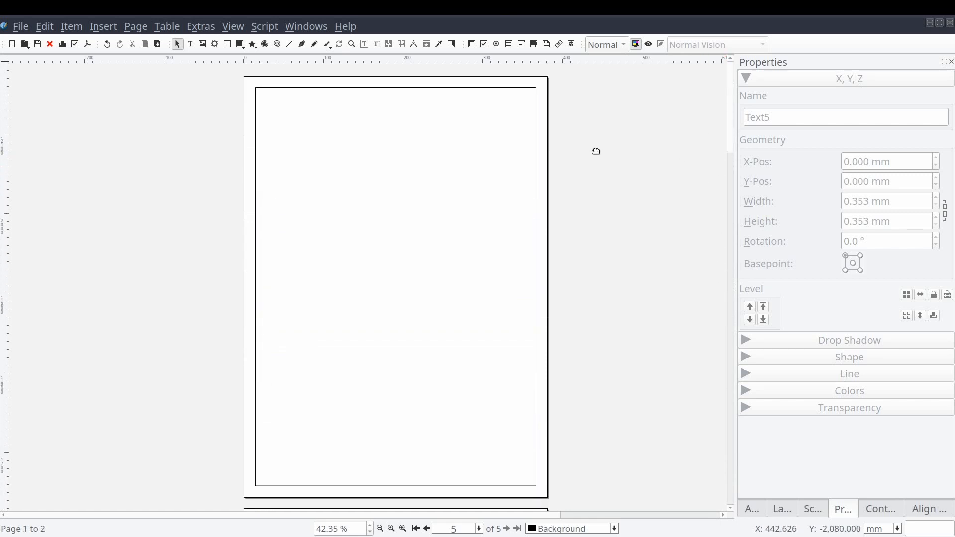
Step: Generate the table of contents from Extras so page 1 lists the chapters with page numbers
click(201, 27)
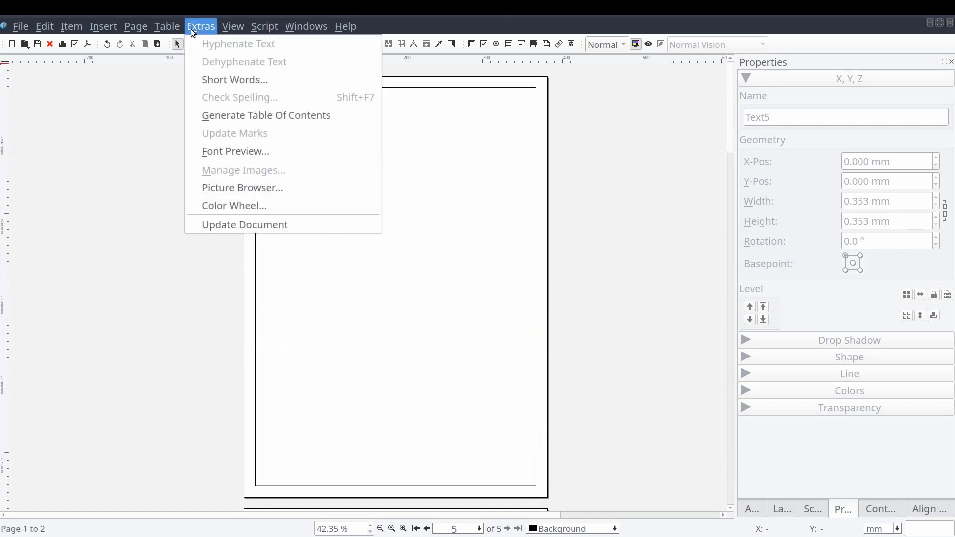
mouse_move(266, 115)
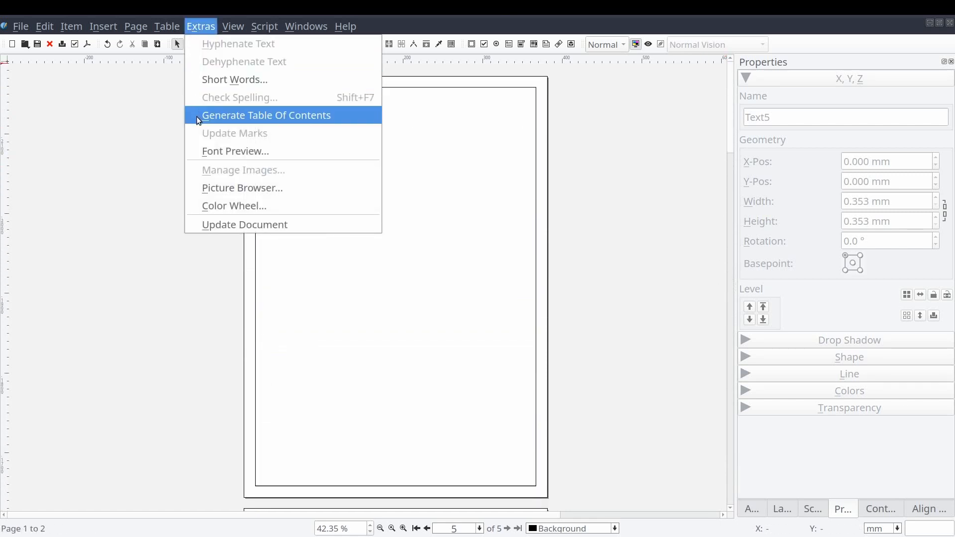
click(267, 115)
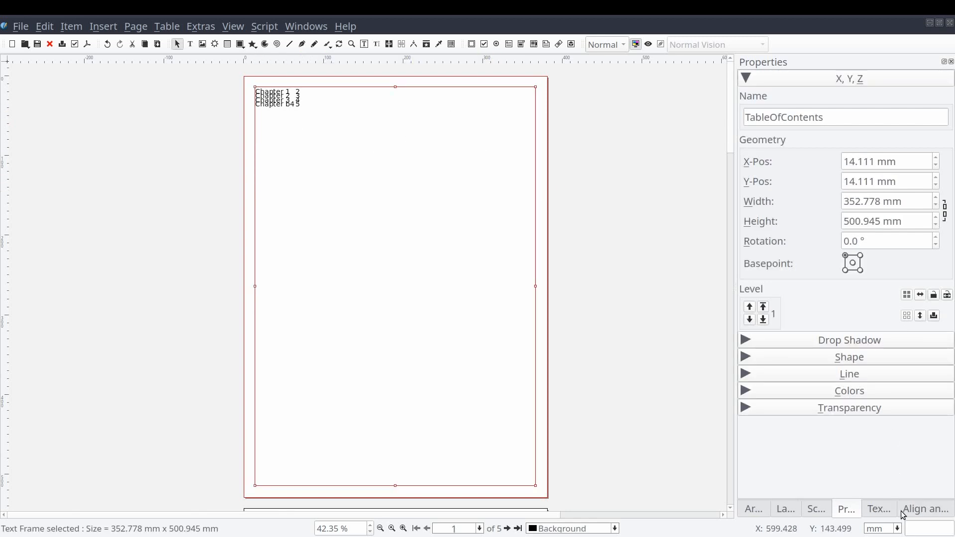
click(878, 509)
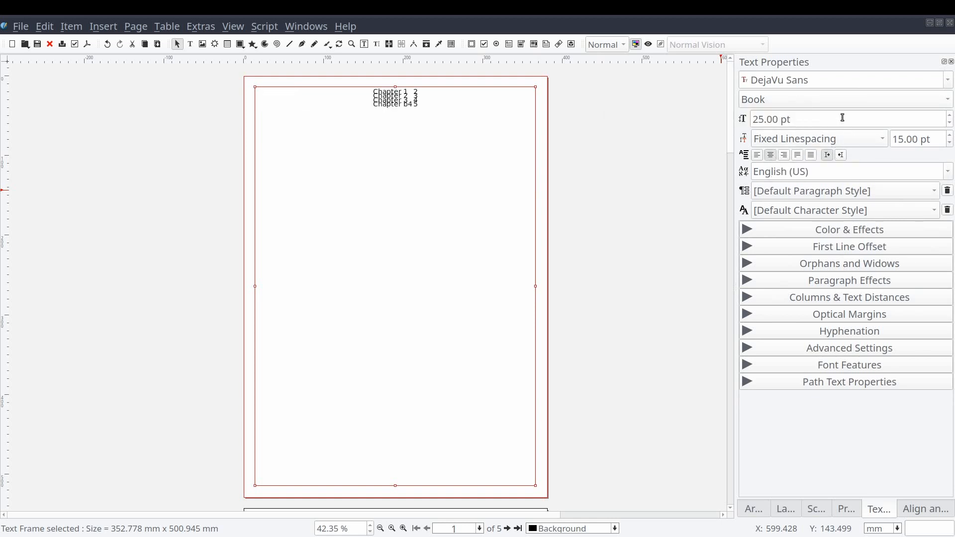
click(817, 138)
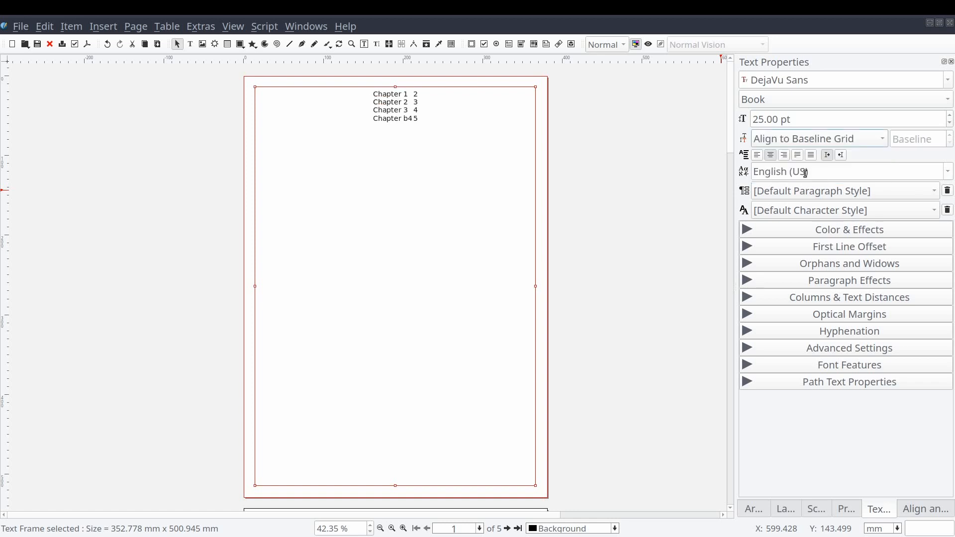
mouse_move(375, 147)
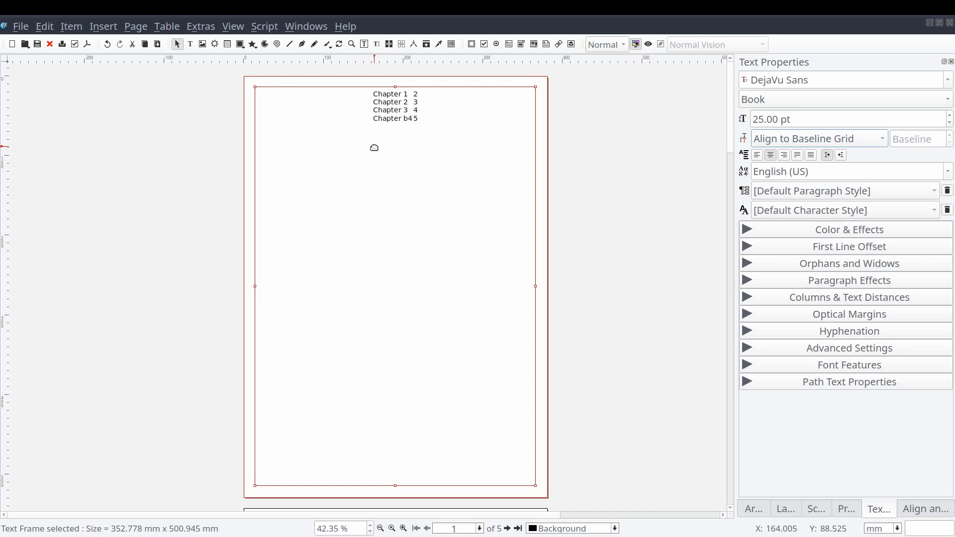
click(200, 27)
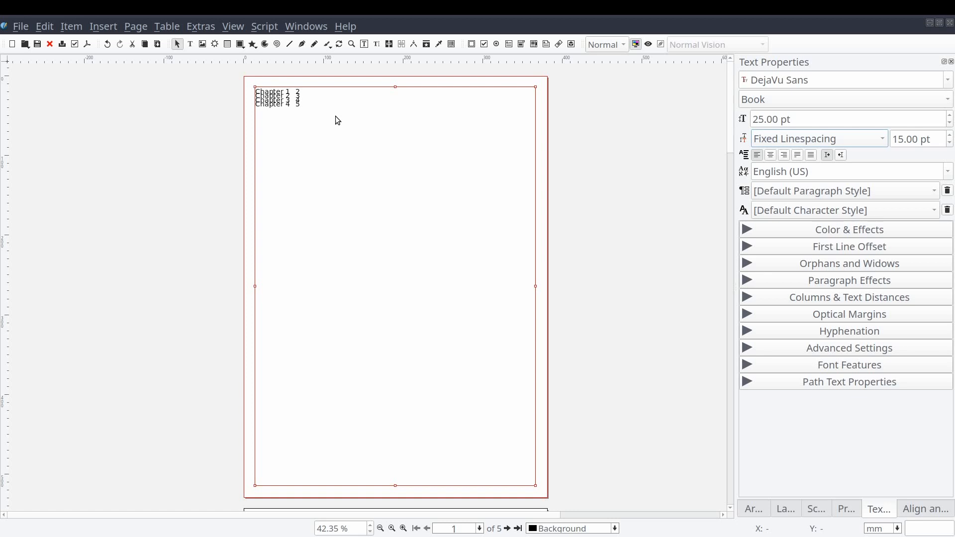
mouse_move(71, 27)
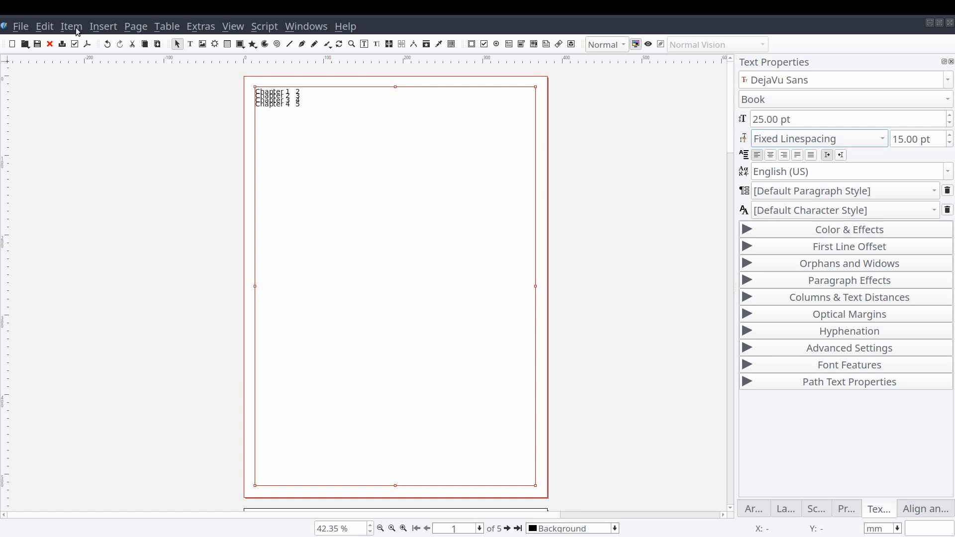
click(43, 25)
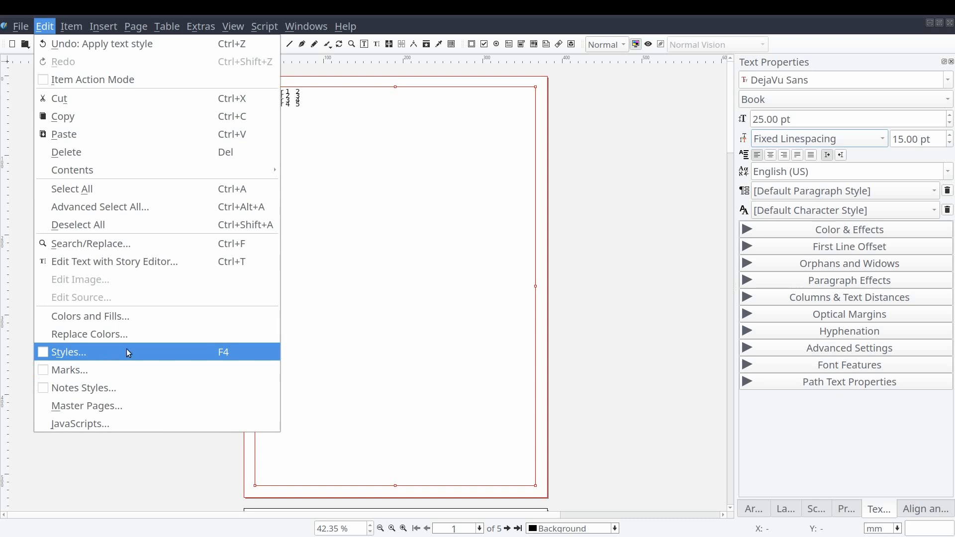
click(366, 346)
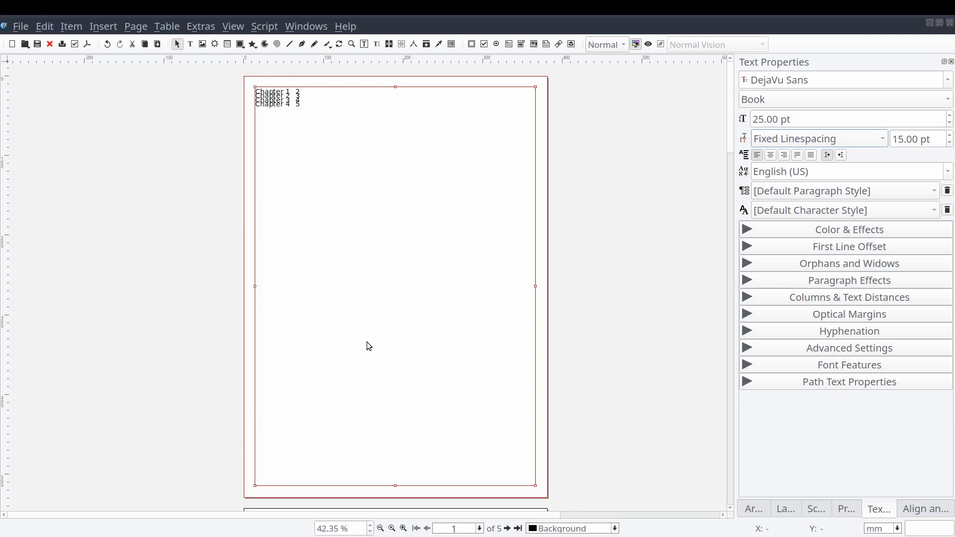